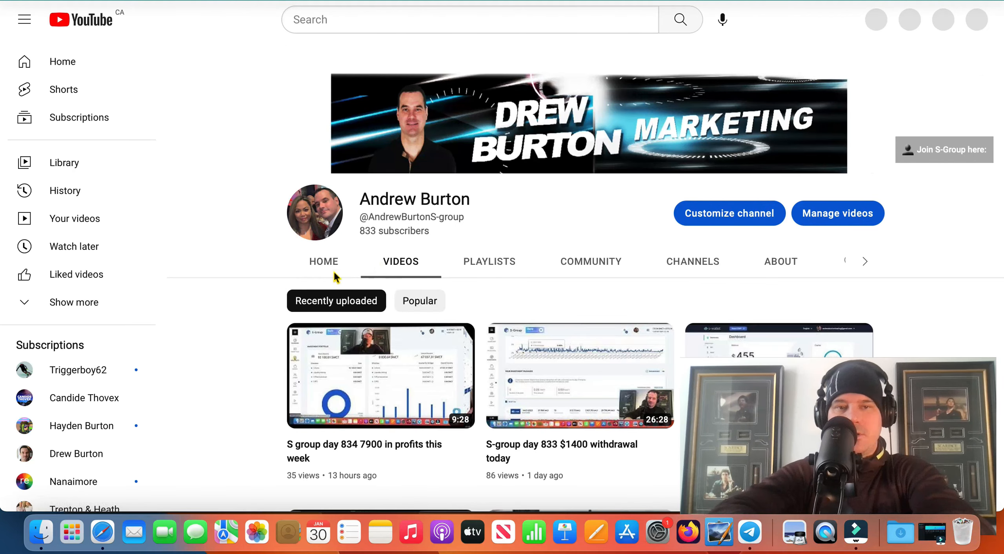
Step: Show the Andrew Burton channel Home page with the featured S-Group 2022 video
click(249, 261)
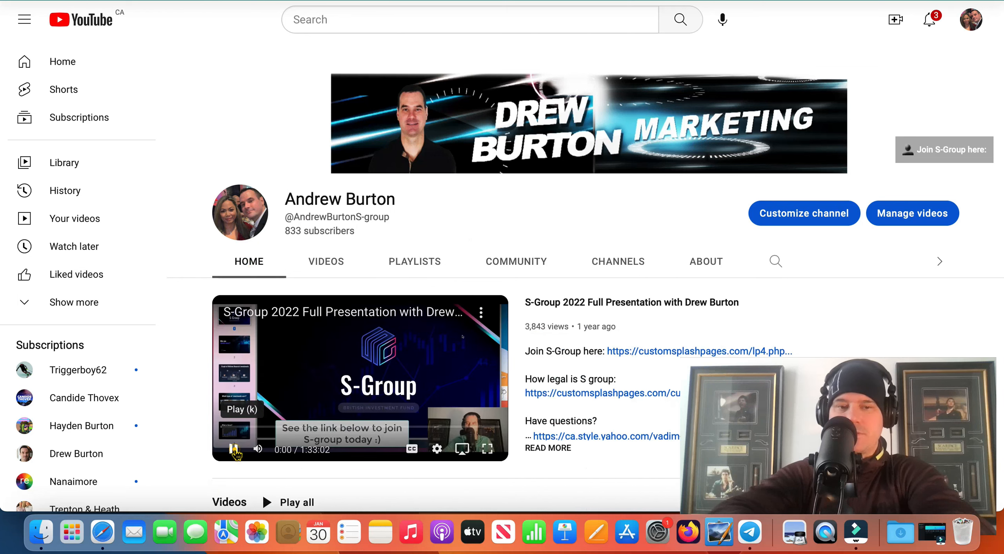
mouse_move(447, 356)
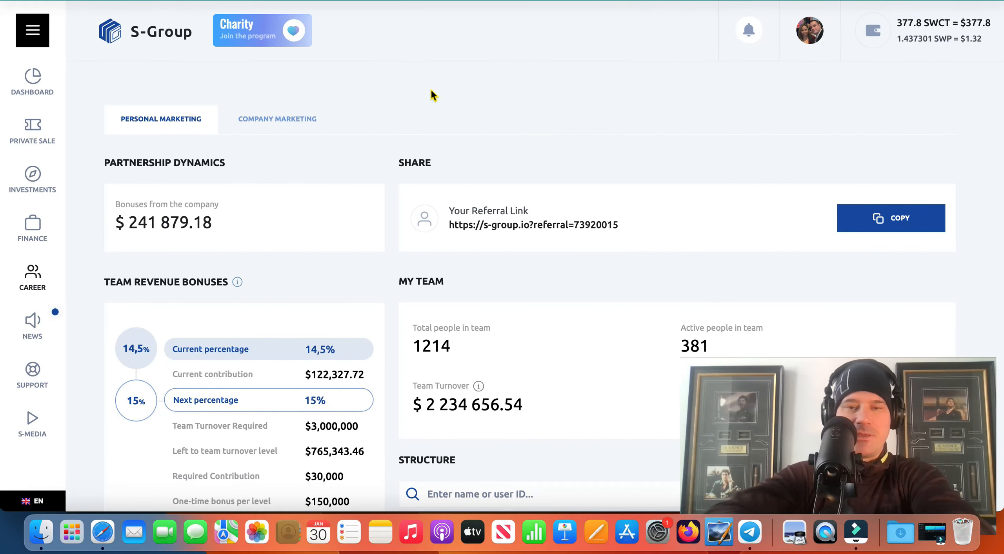
mouse_move(432, 407)
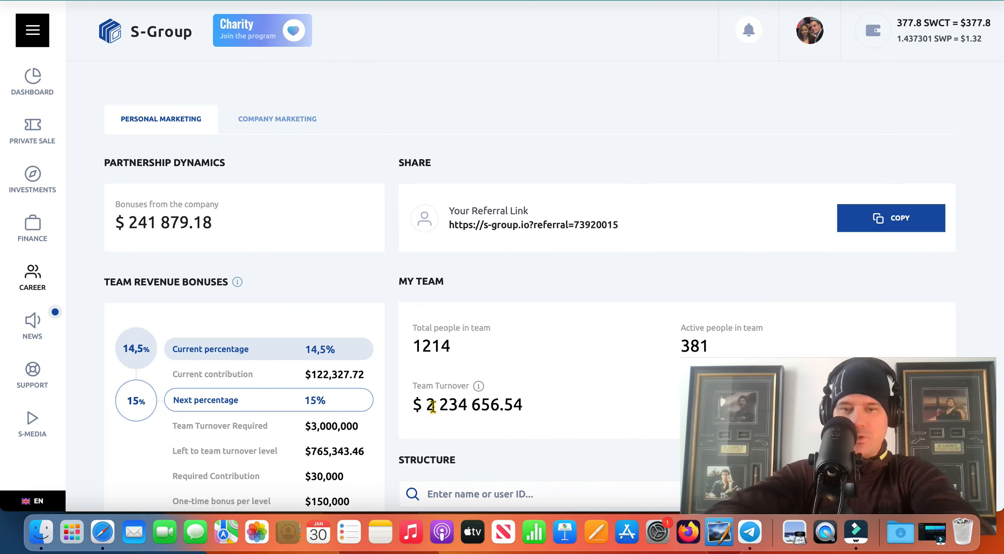
mouse_move(624, 247)
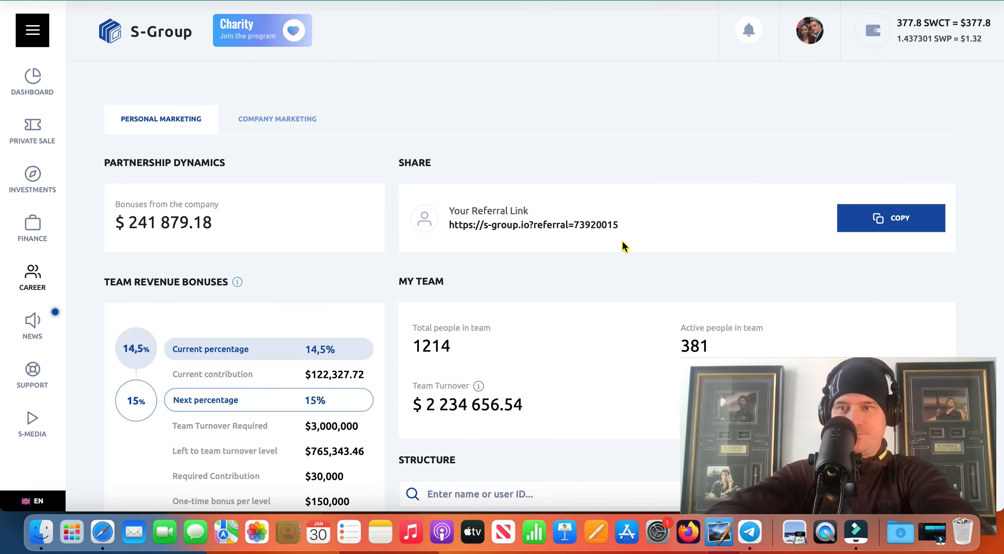
mouse_move(568, 410)
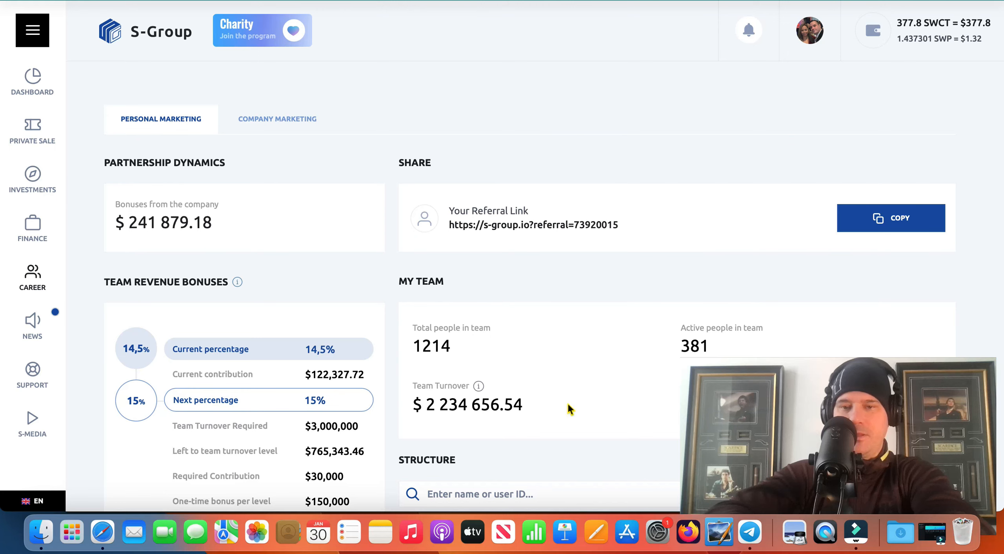
mouse_move(594, 141)
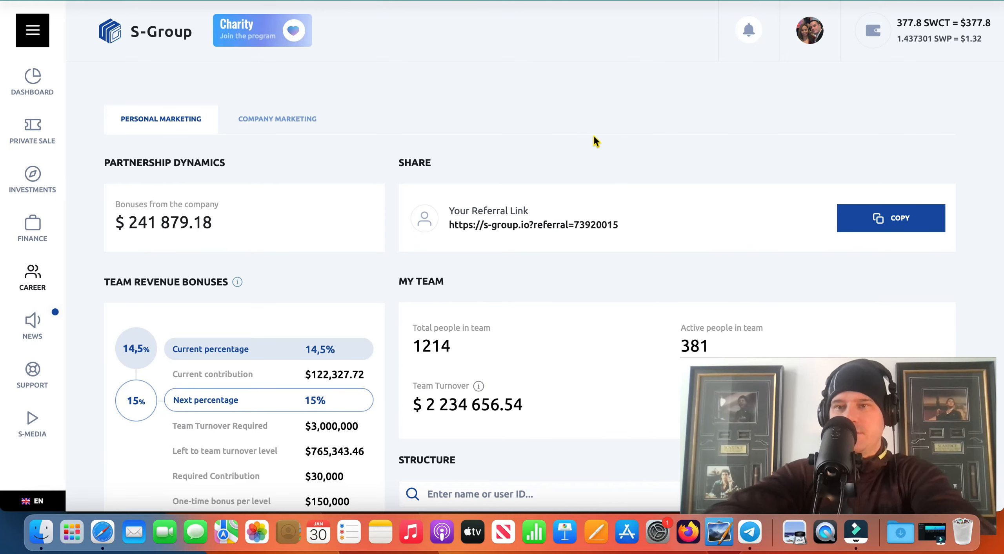
mouse_move(970, 26)
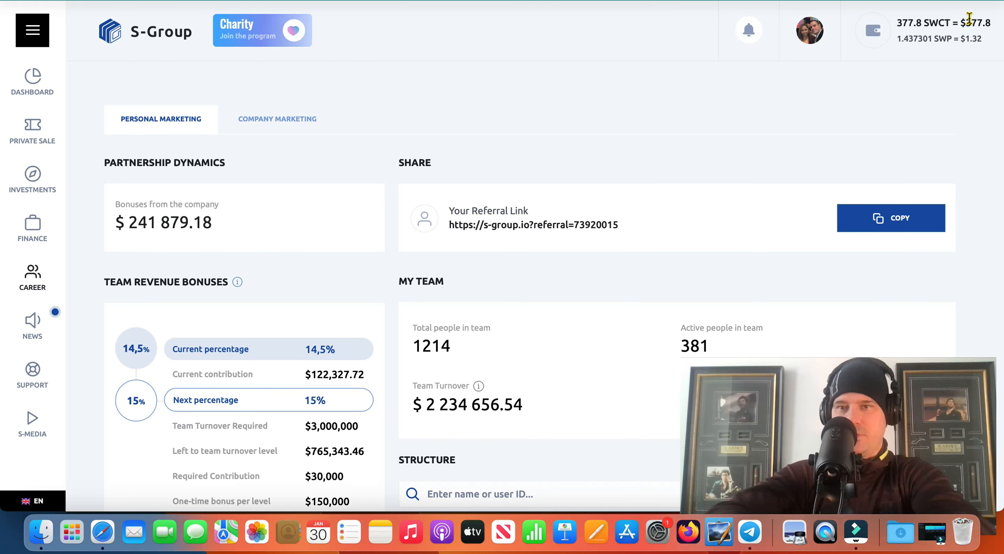
mouse_move(956, 57)
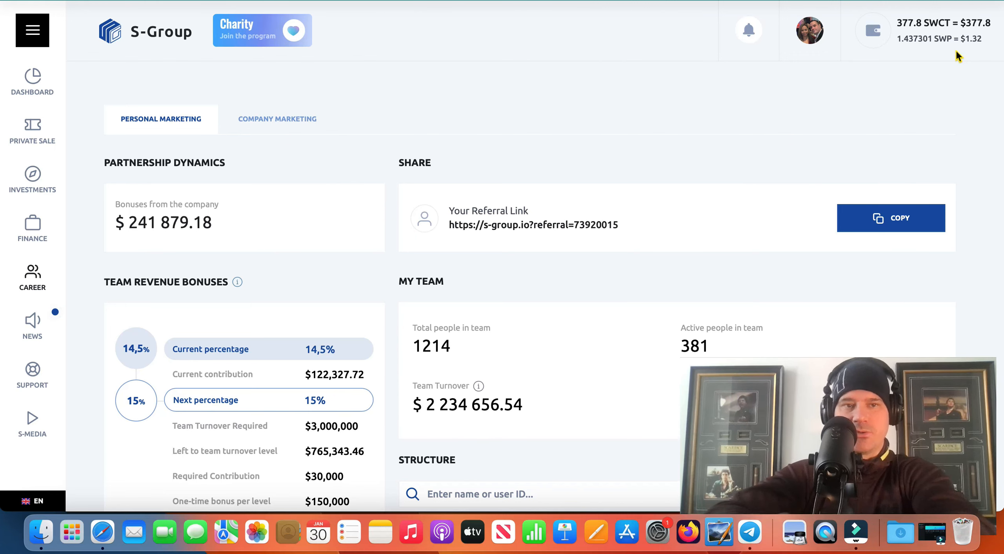
mouse_move(633, 110)
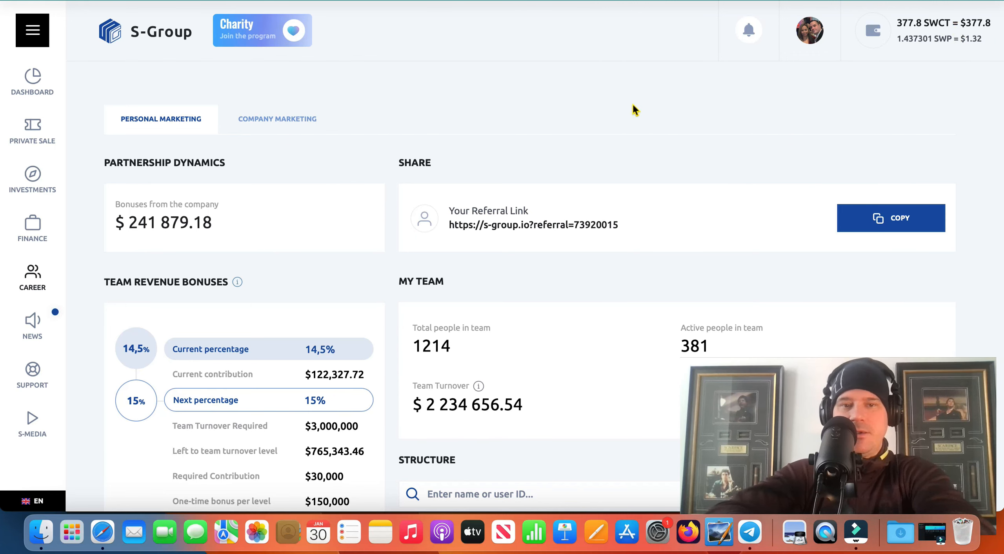
mouse_move(607, 110)
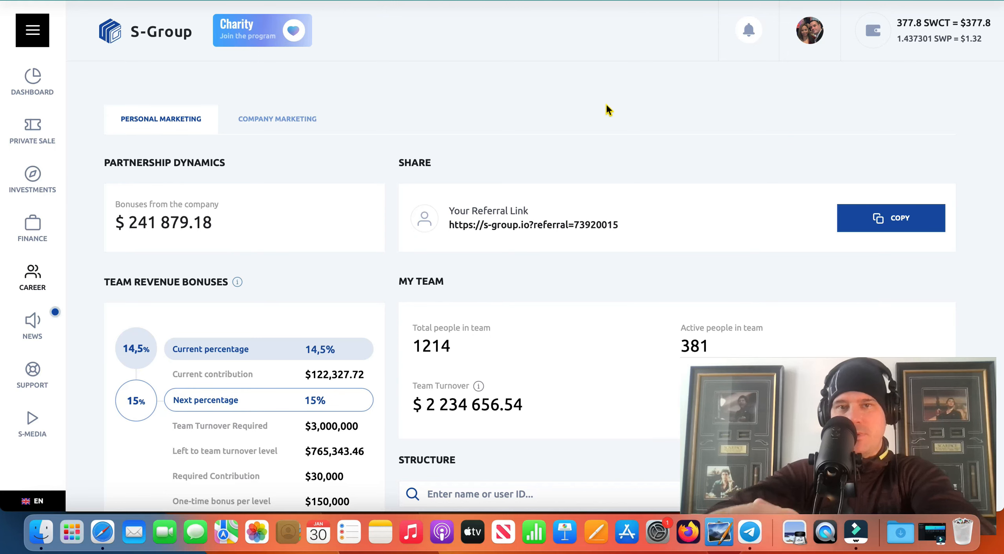
mouse_move(439, 89)
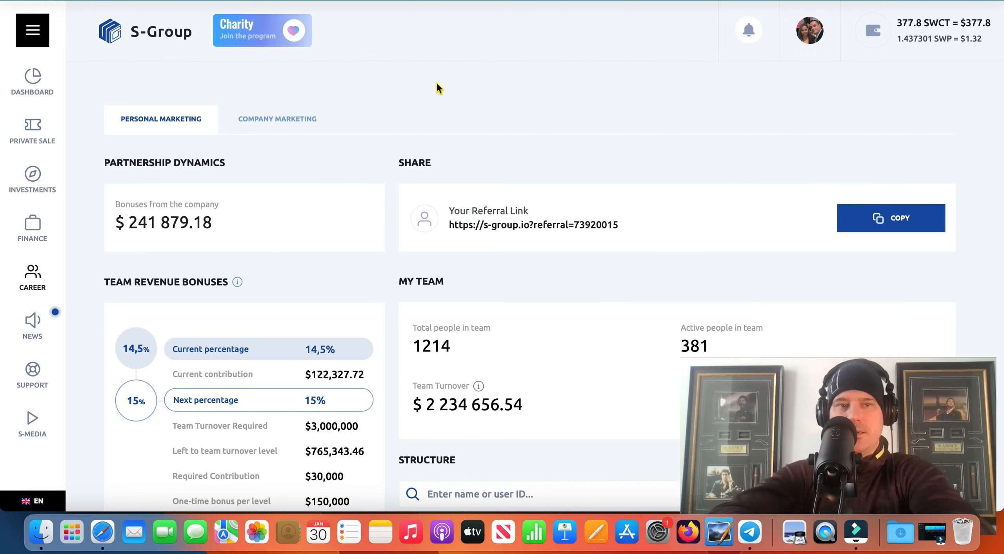
mouse_move(90, 82)
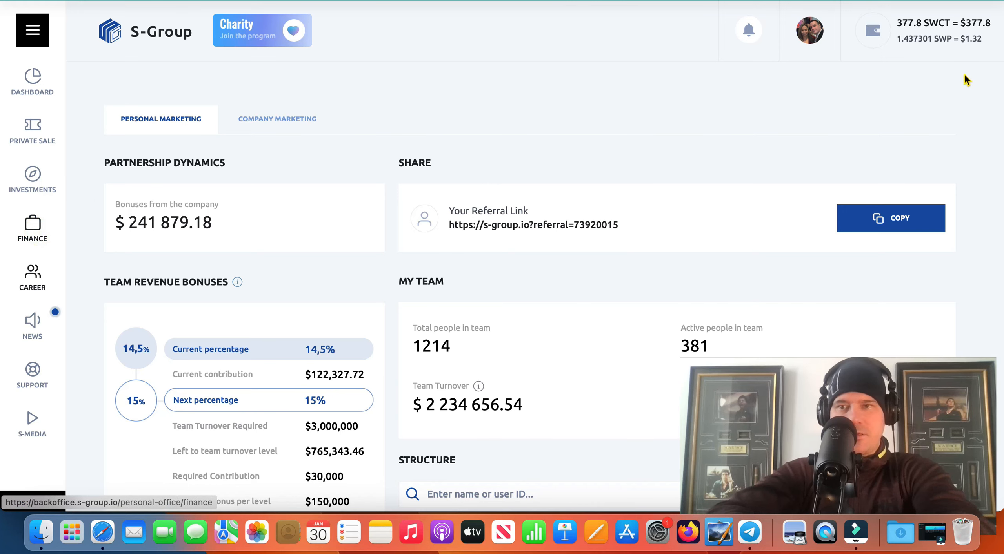
Step: In Finance > Withdrawal, enter an amount of 376 SWCT (377 corrected to 376)
click(31, 228)
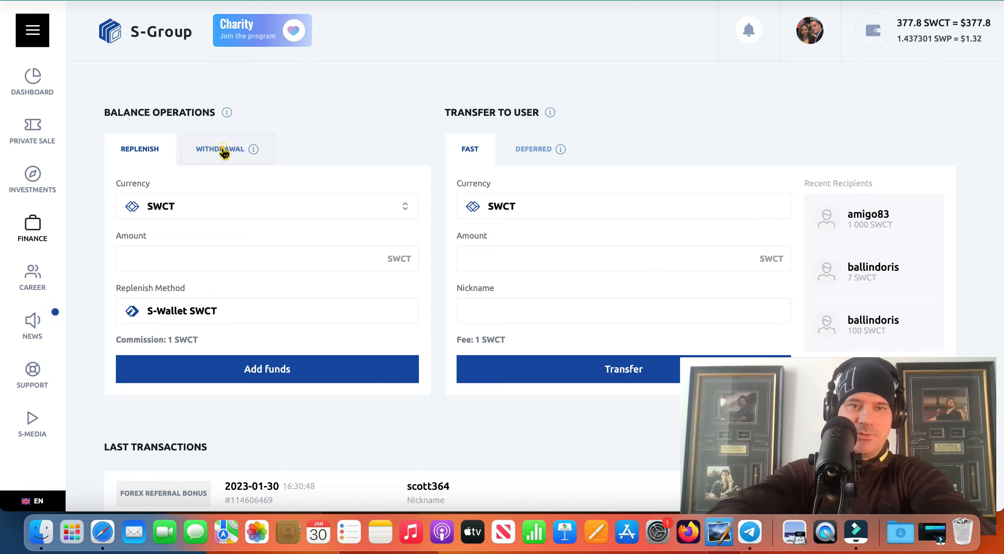
click(221, 148)
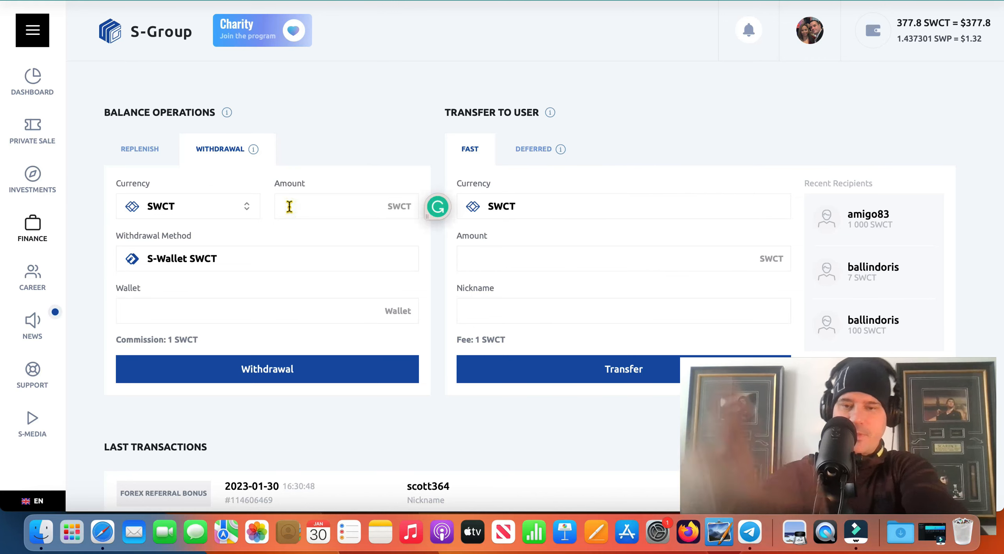
text(3)
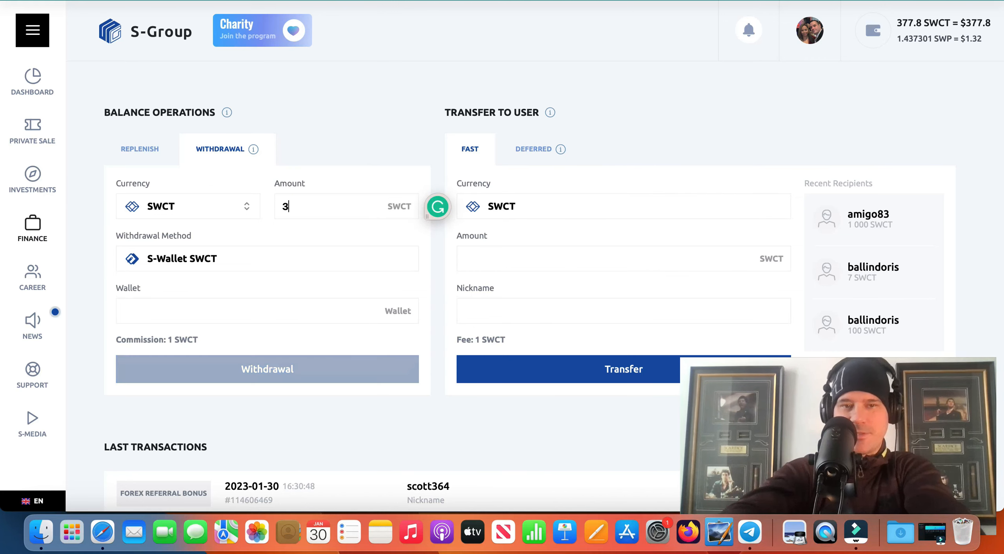
text(77)
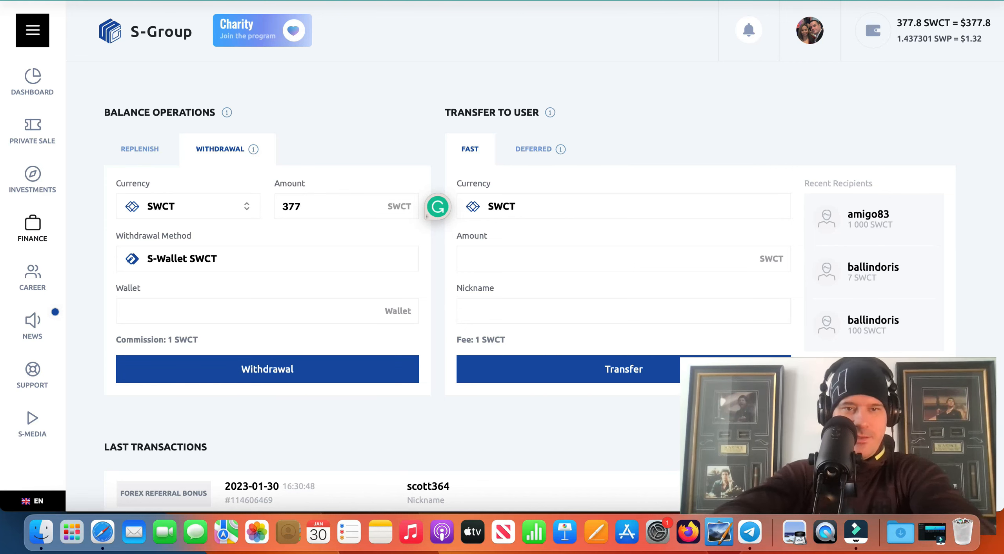
mouse_move(320, 141)
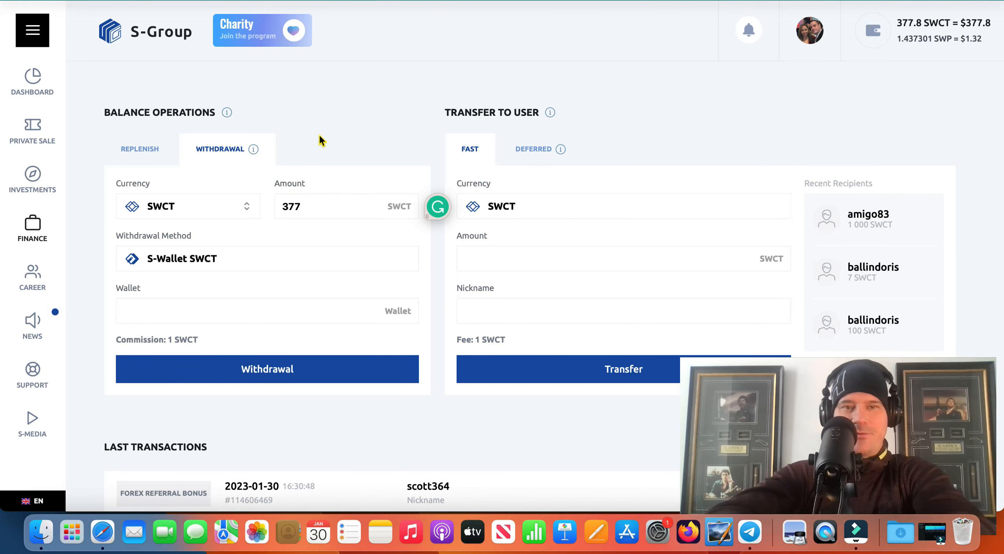
key(Backspace)
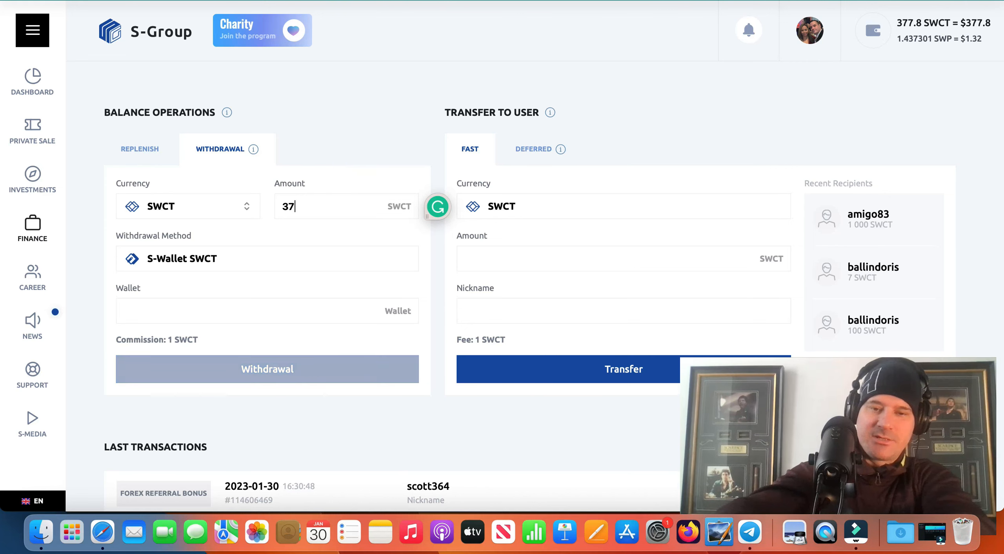
text(6)
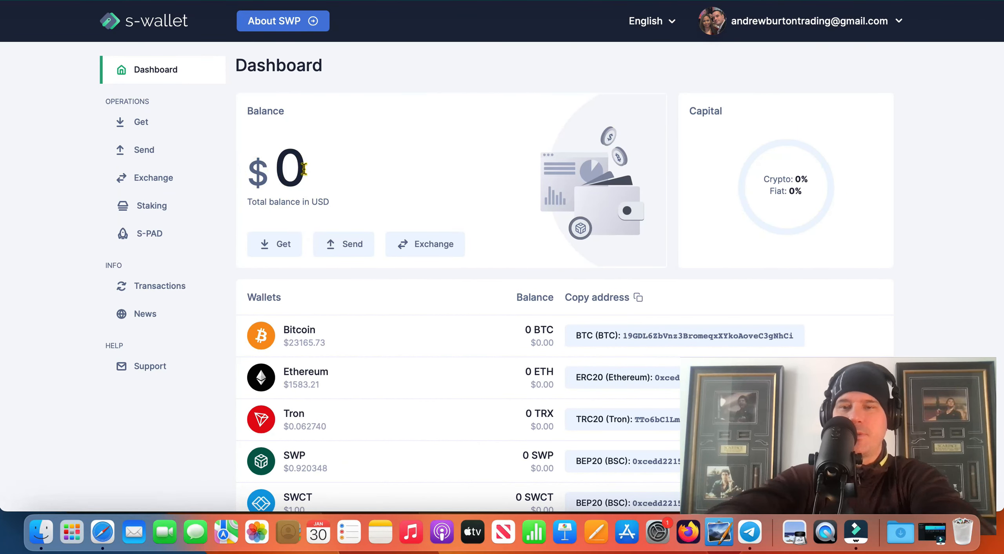
mouse_move(969, 190)
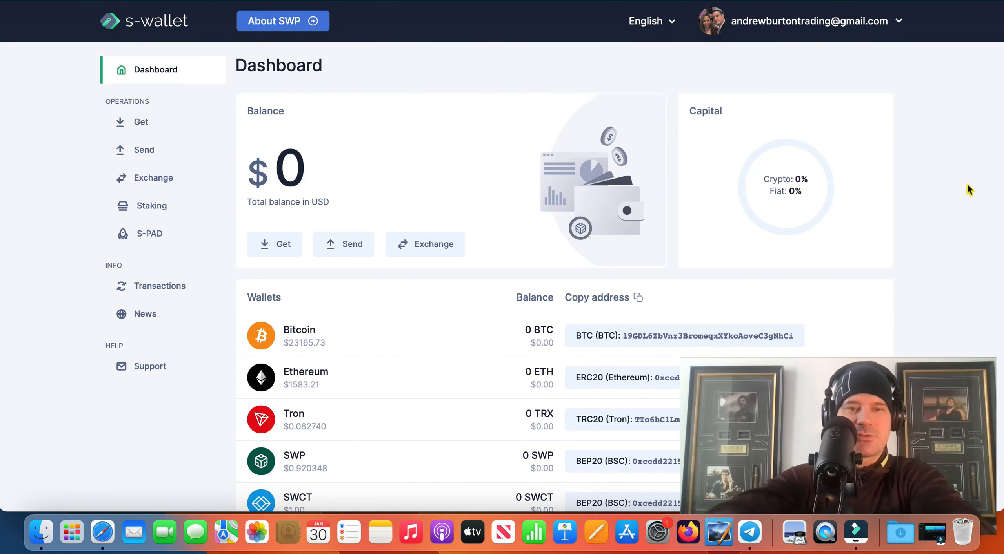
Step: Scroll the S-Wallet dashboard down to the Wallets list of balances and addresses
scroll(down, 3)
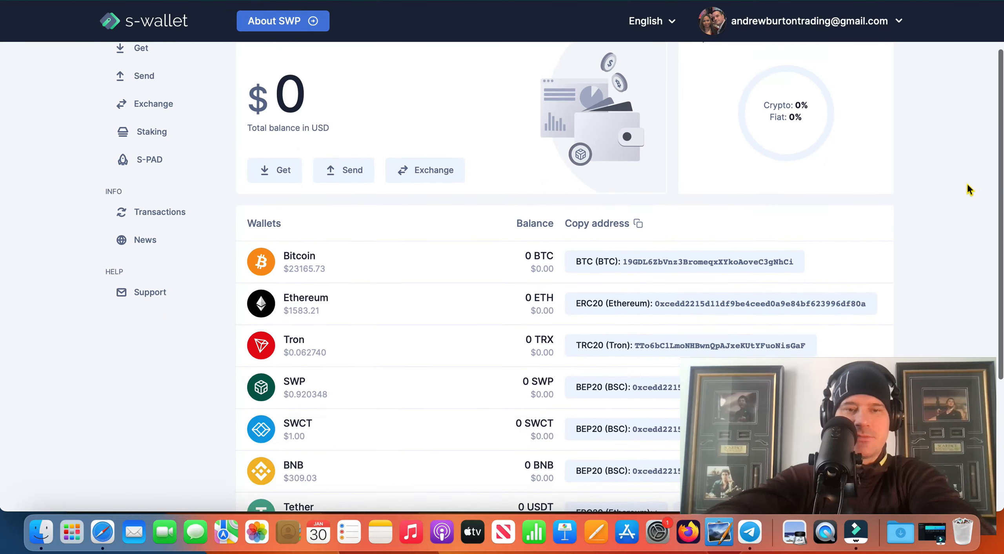
scroll(down, 3)
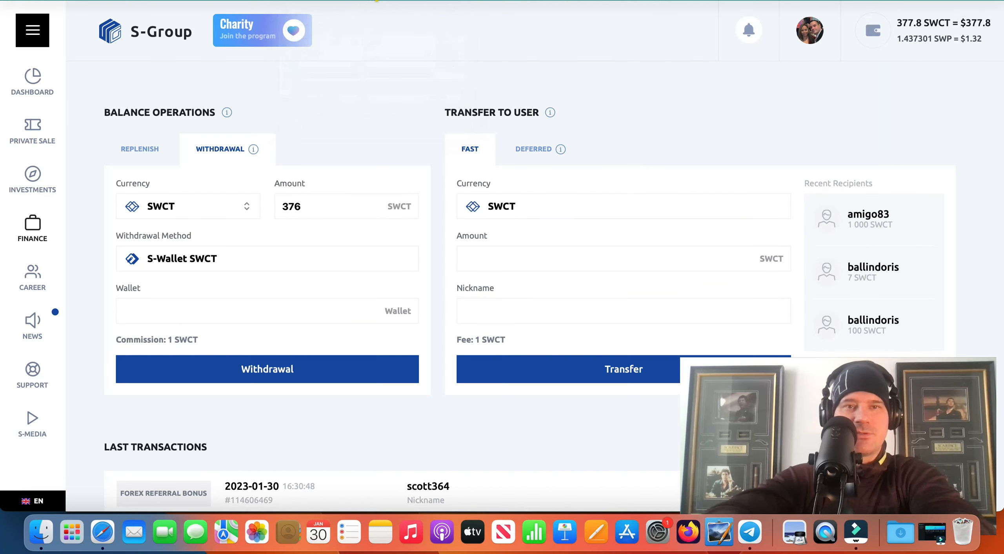
mouse_move(691, 121)
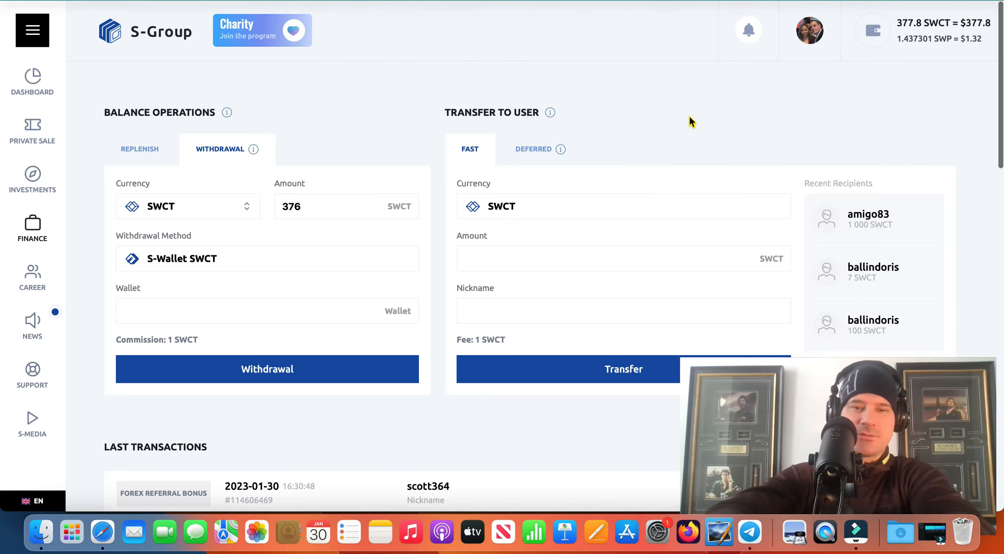
mouse_move(548, 164)
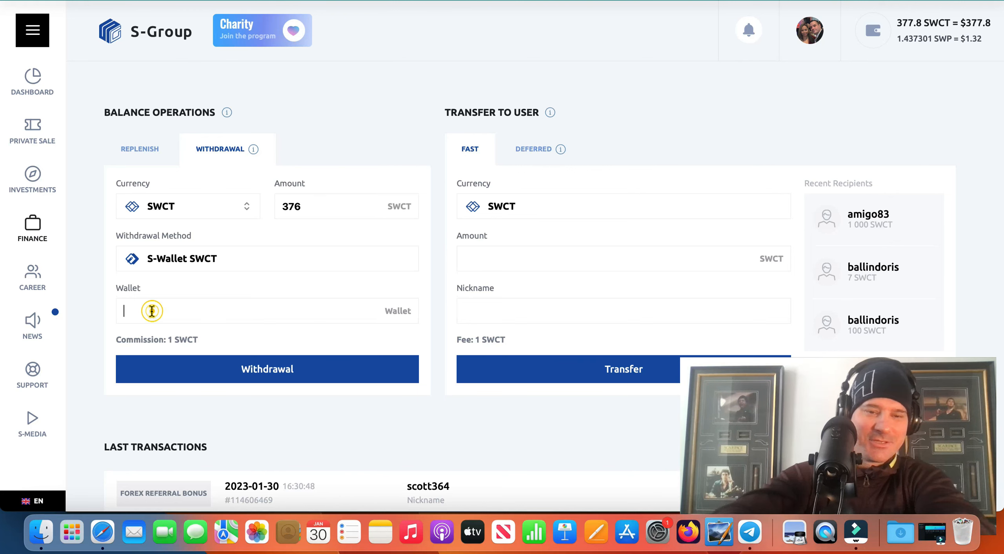
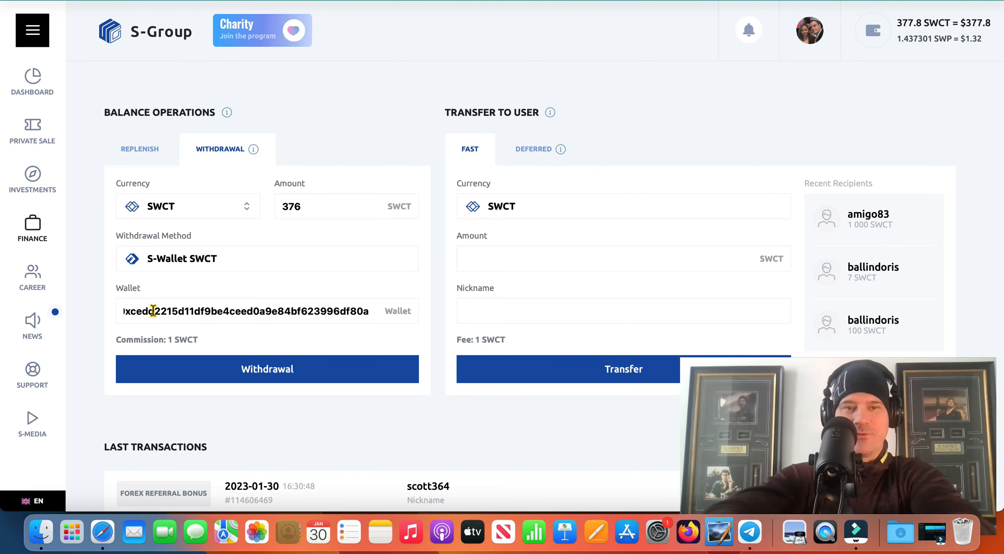
mouse_move(266, 369)
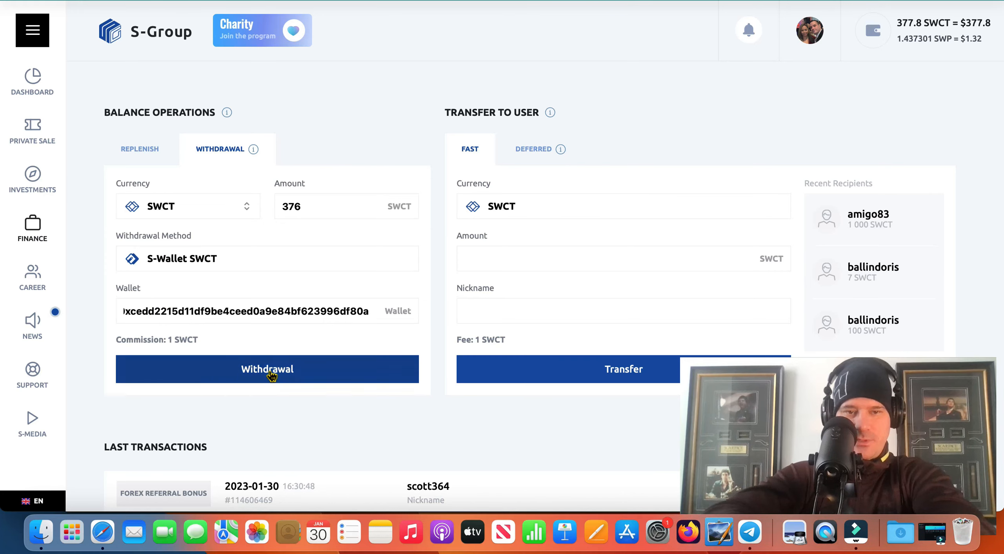
click(267, 369)
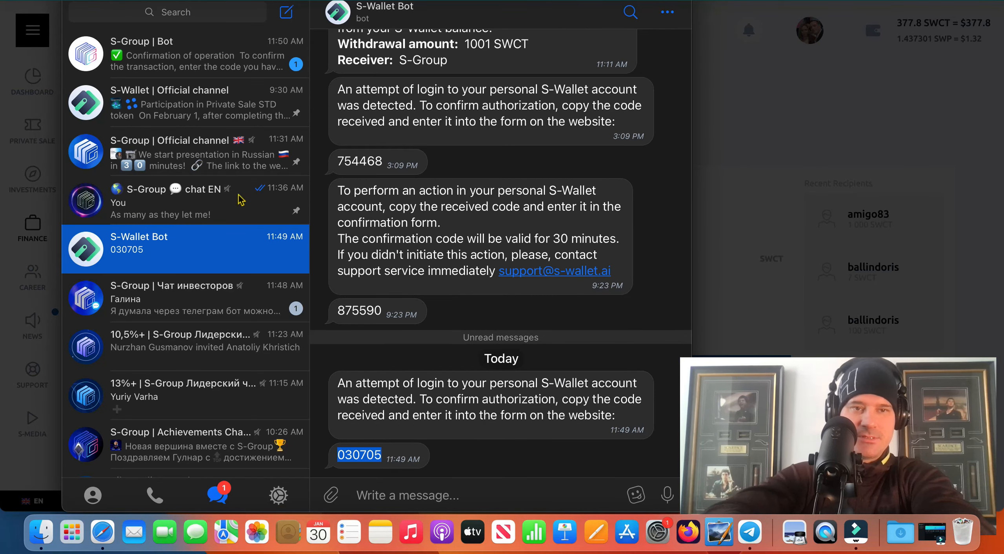
click(184, 53)
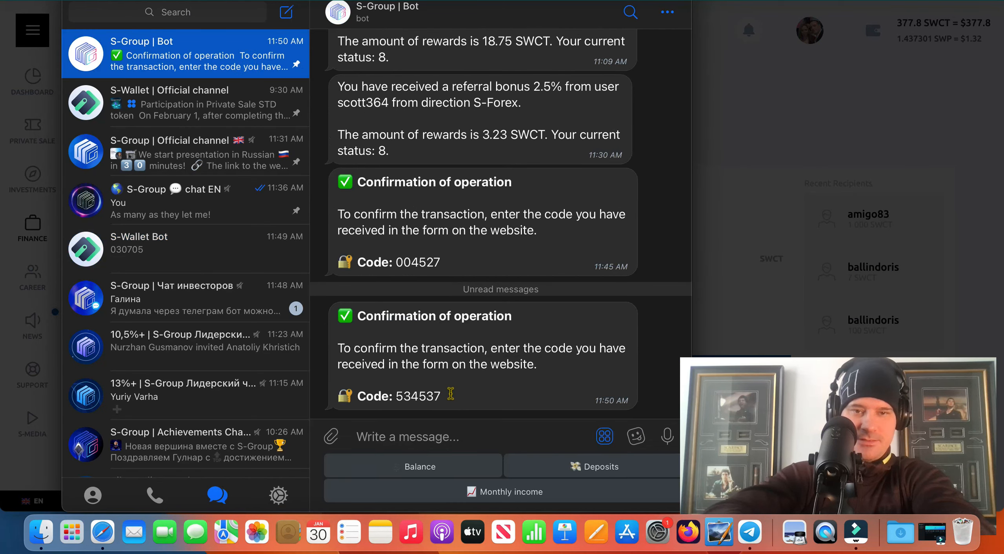
double_click(416, 396)
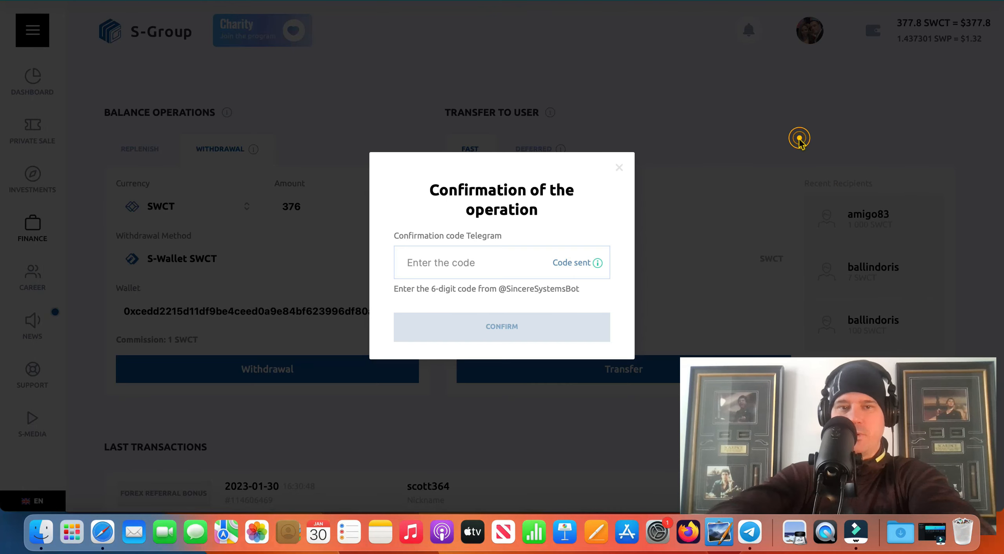
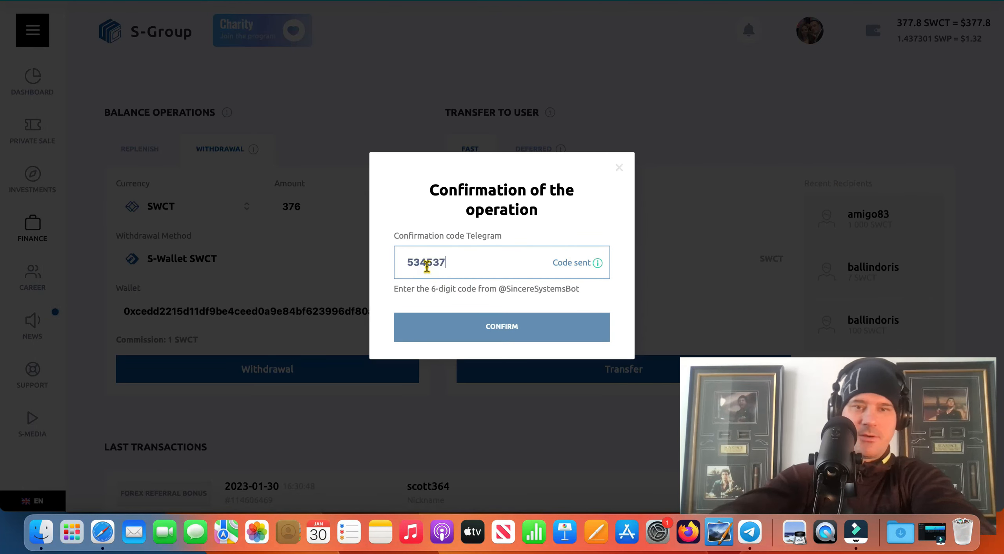
click(501, 326)
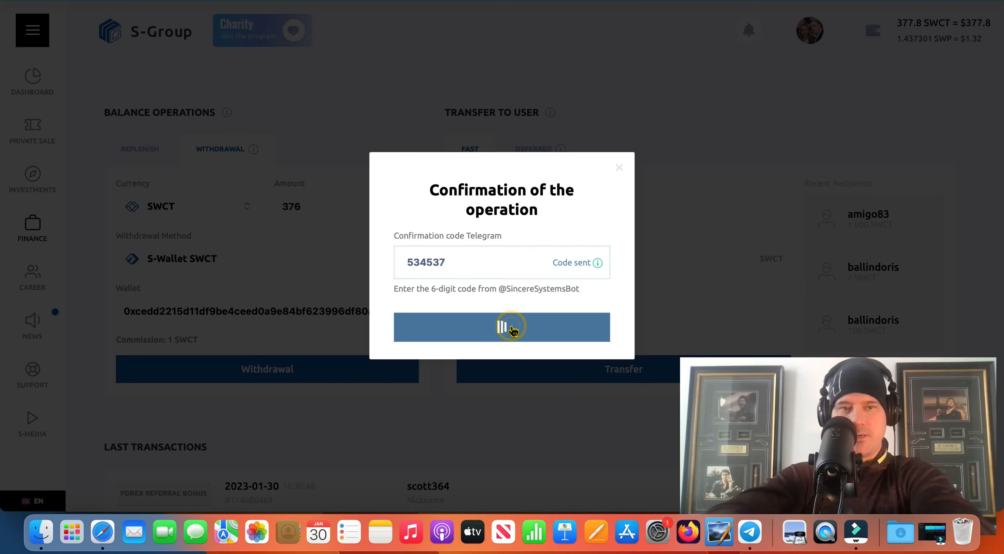
click(501, 326)
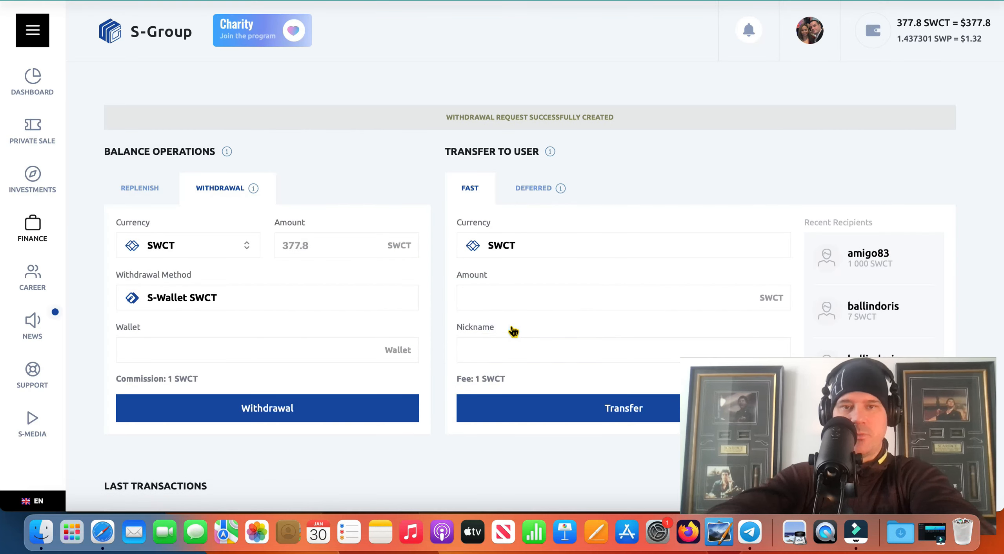
mouse_move(397, 158)
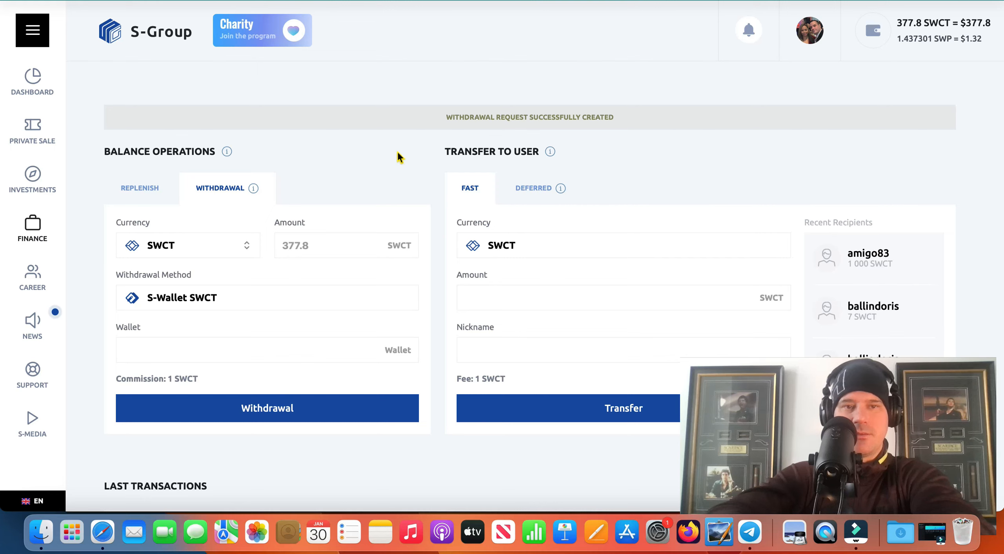
mouse_move(32, 236)
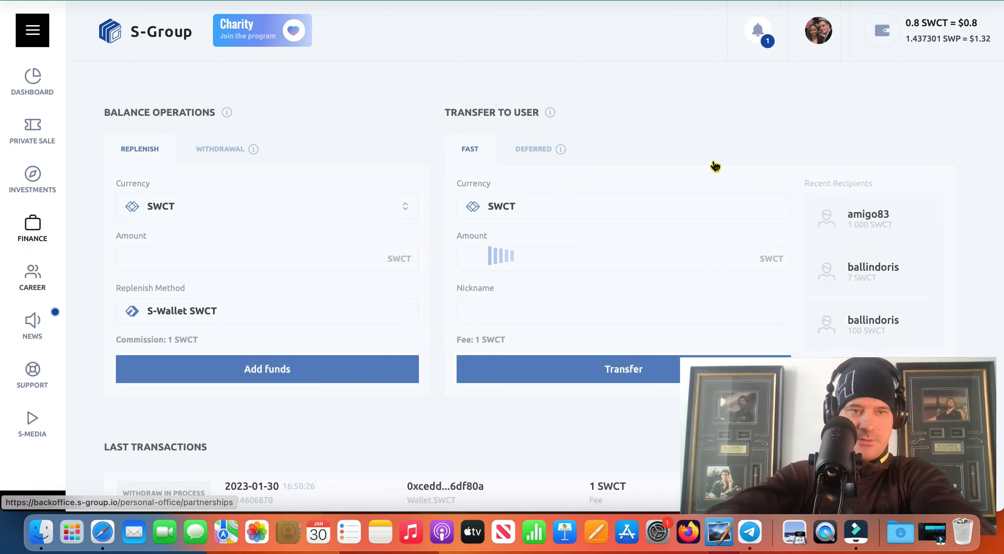
scroll(down, 3)
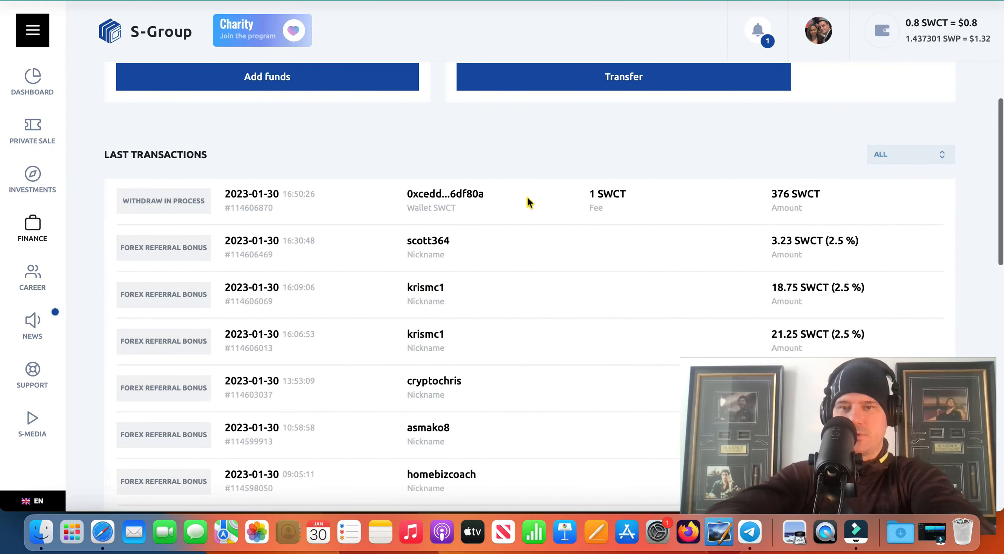
mouse_move(629, 160)
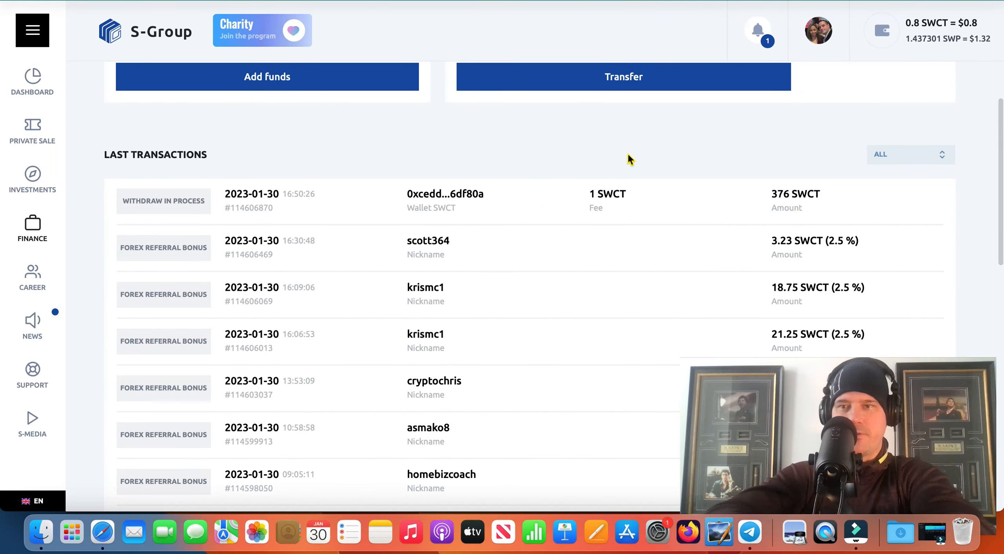
mouse_move(494, 166)
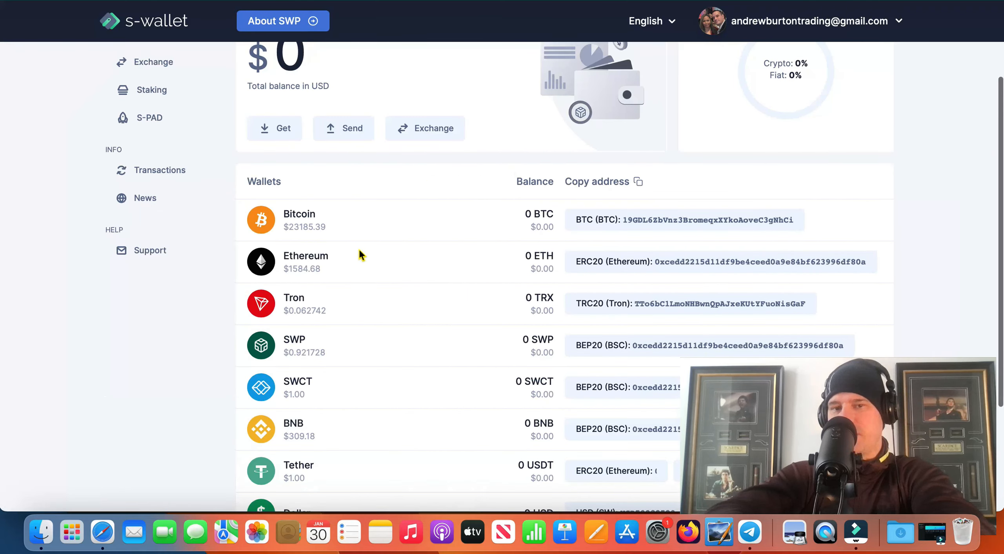
Step: Show the S-Wallet Transactions history of past SWCT, SWP and ETH transfers
click(159, 170)
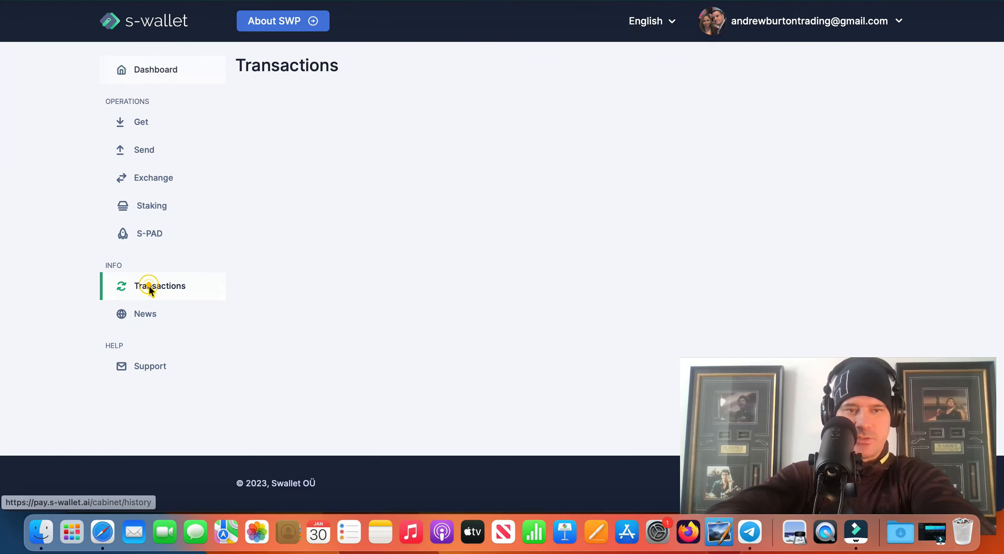
click(160, 286)
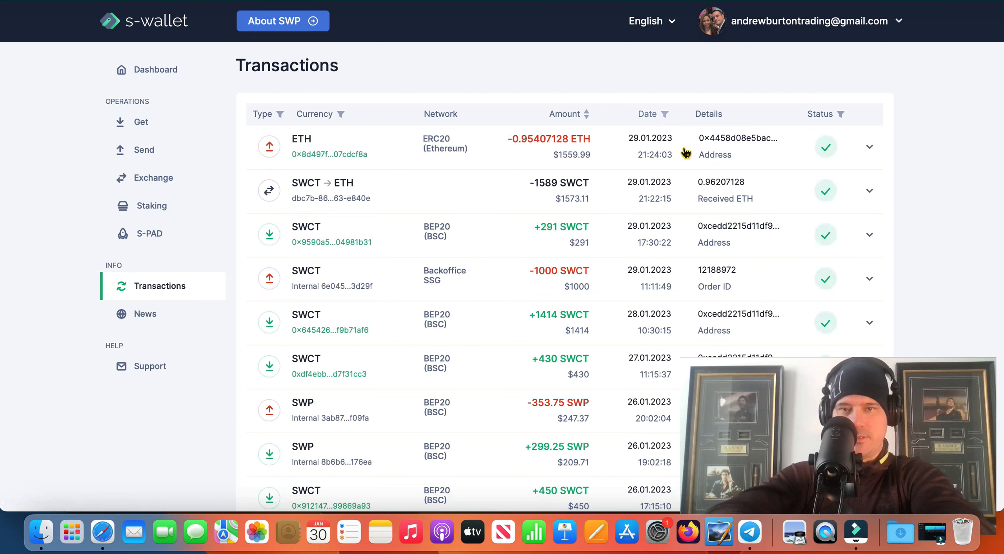
mouse_move(570, 158)
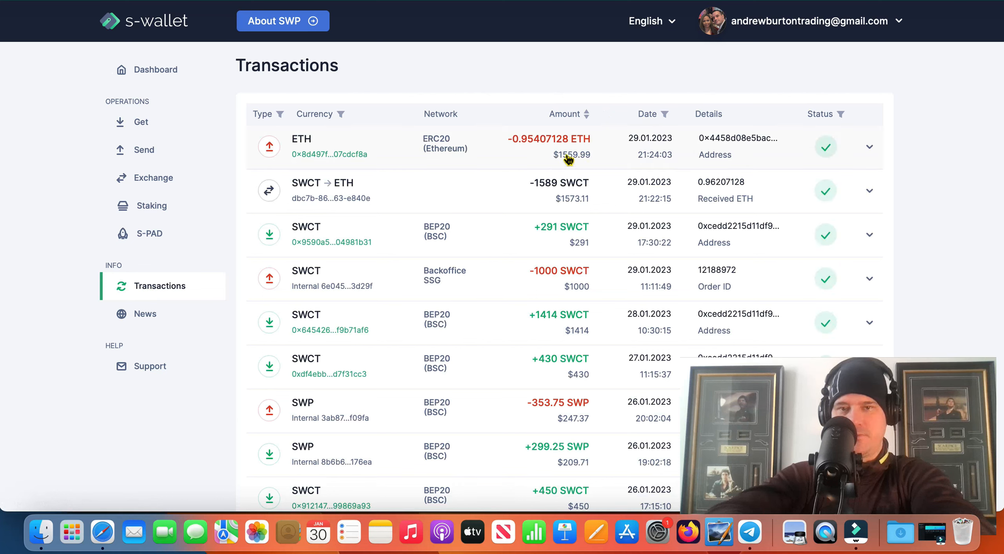
mouse_move(598, 163)
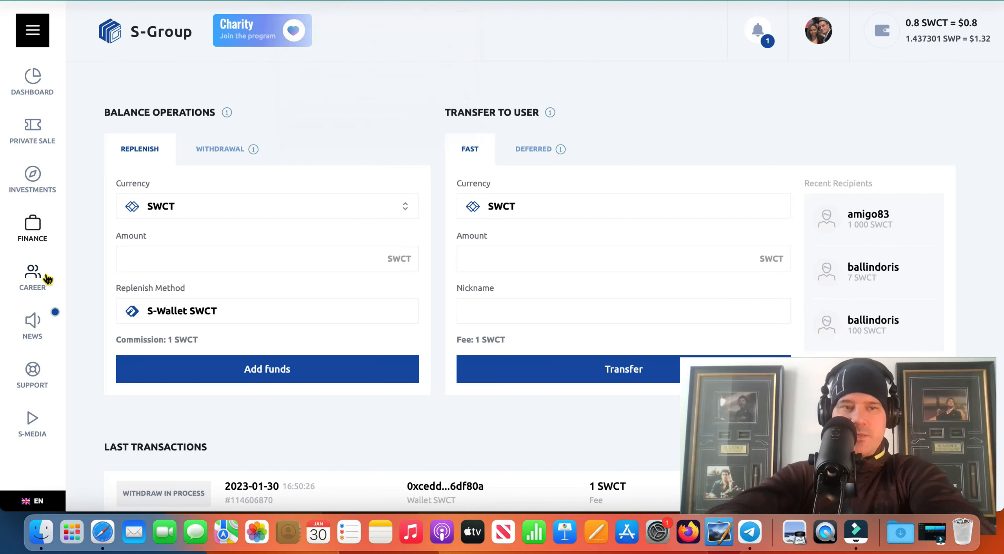
Step: Show the Career page with 1214 team members, 381 active and the referral link
click(33, 277)
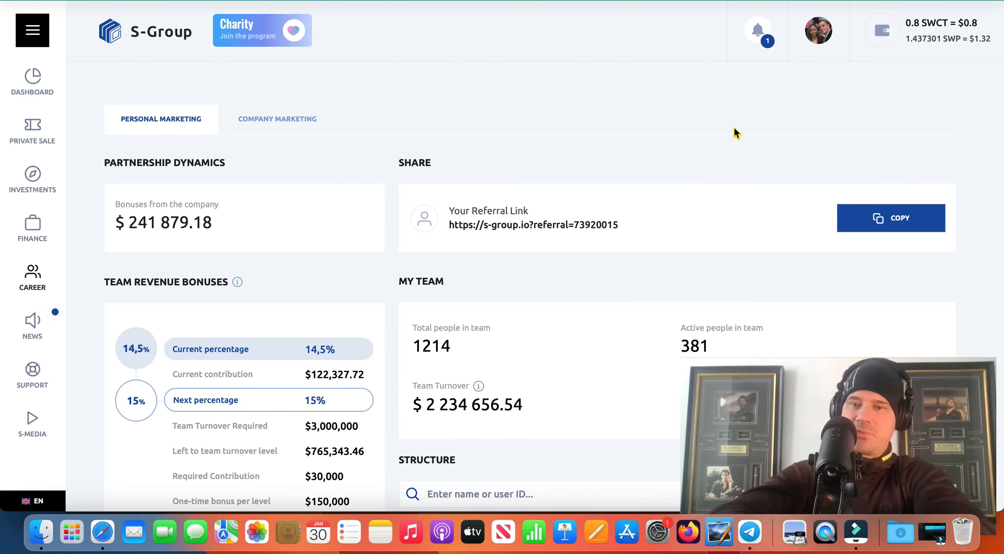
mouse_move(885, 2)
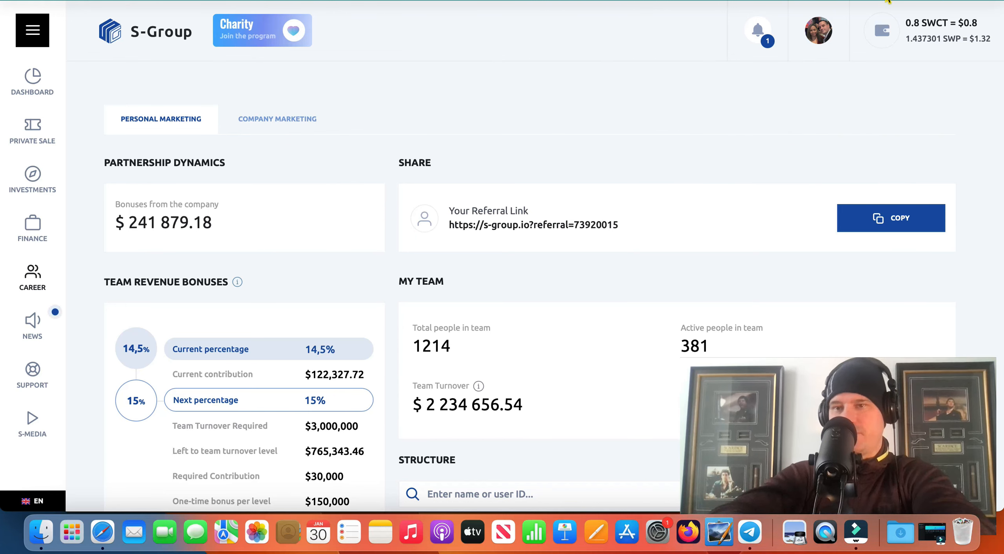
mouse_move(515, 140)
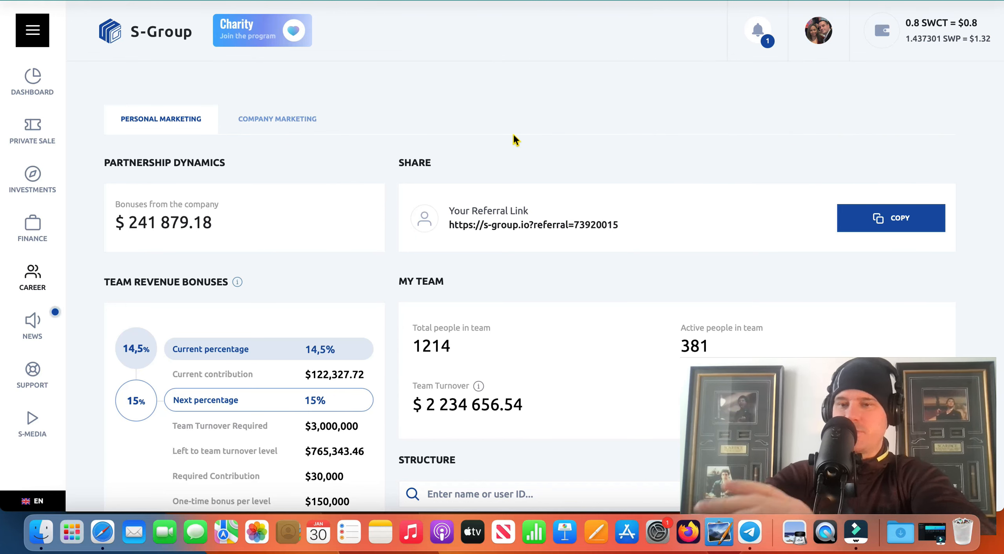
mouse_move(584, 131)
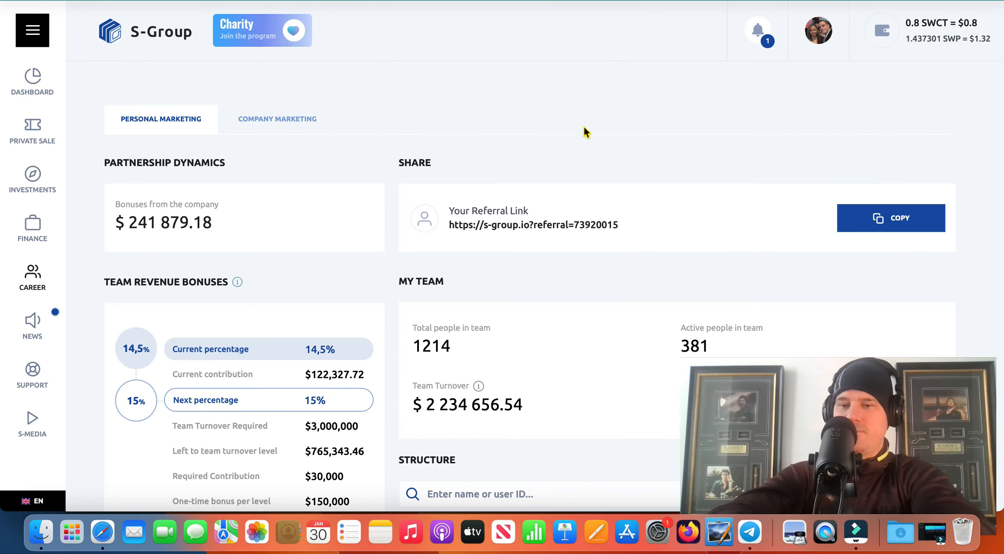